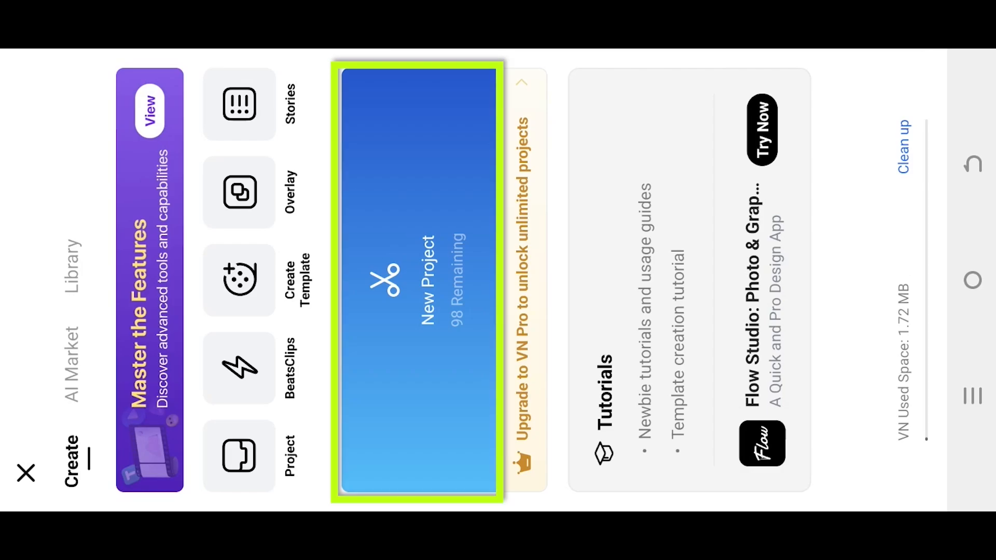
Start a new video-based project for the grey beach clip.
{"action": "left_click", "coordinate": [417, 281]}
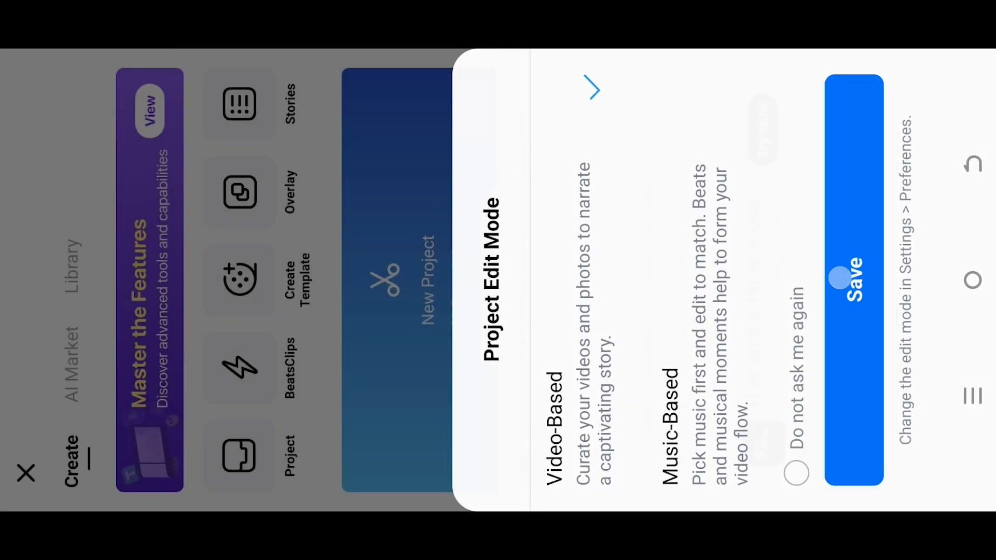
{"action": "left_click", "coordinate": [854, 279]}
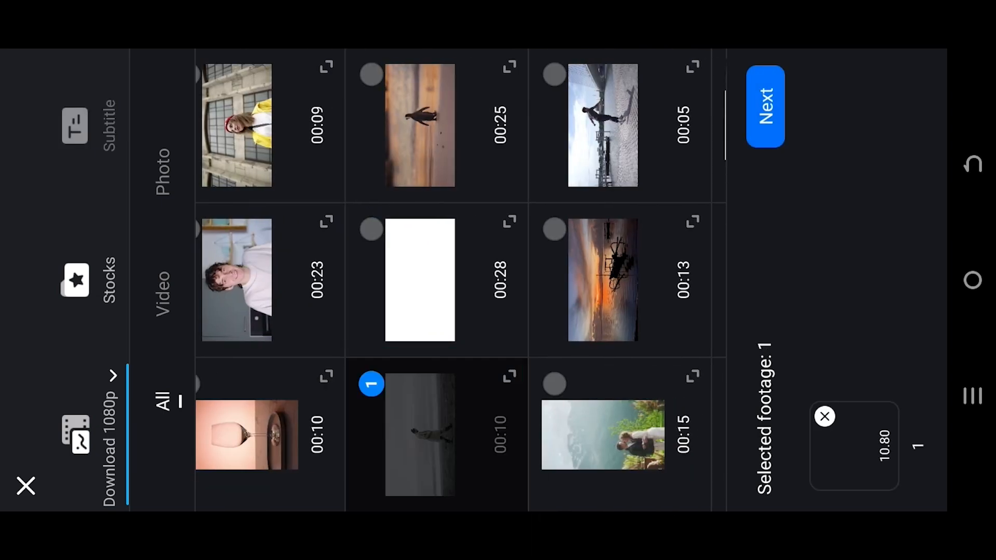
Place the beach clip on the timeline and apply the Aesthetic A1 filter at full intensity.
{"action": "left_click", "coordinate": [765, 106]}
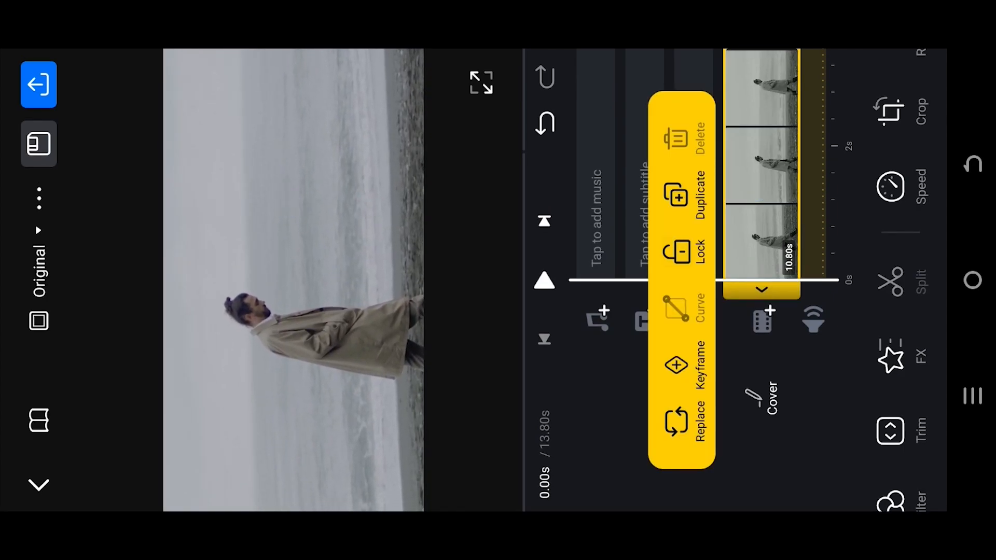
{"action": "left_click", "coordinate": [898, 476]}
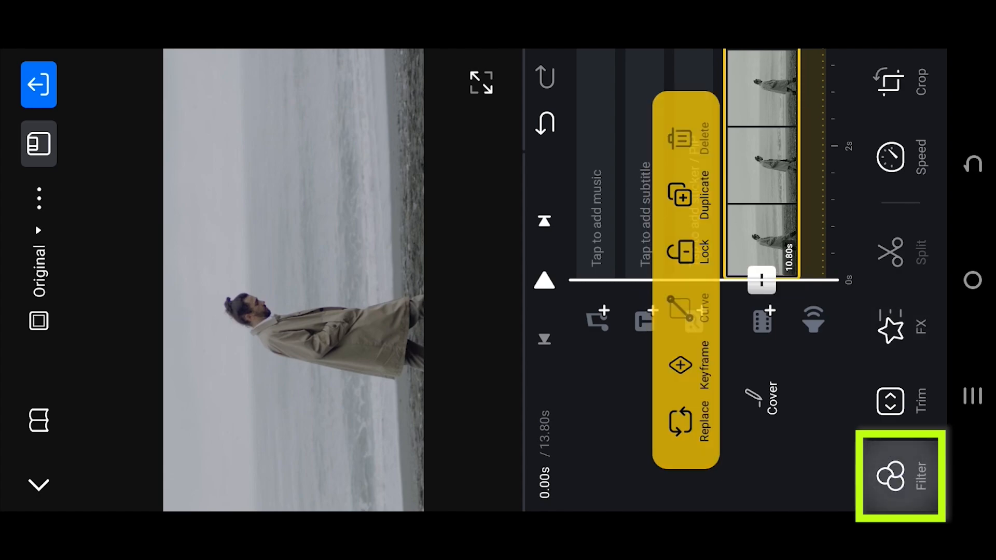
{"action": "left_click", "coordinate": [900, 476]}
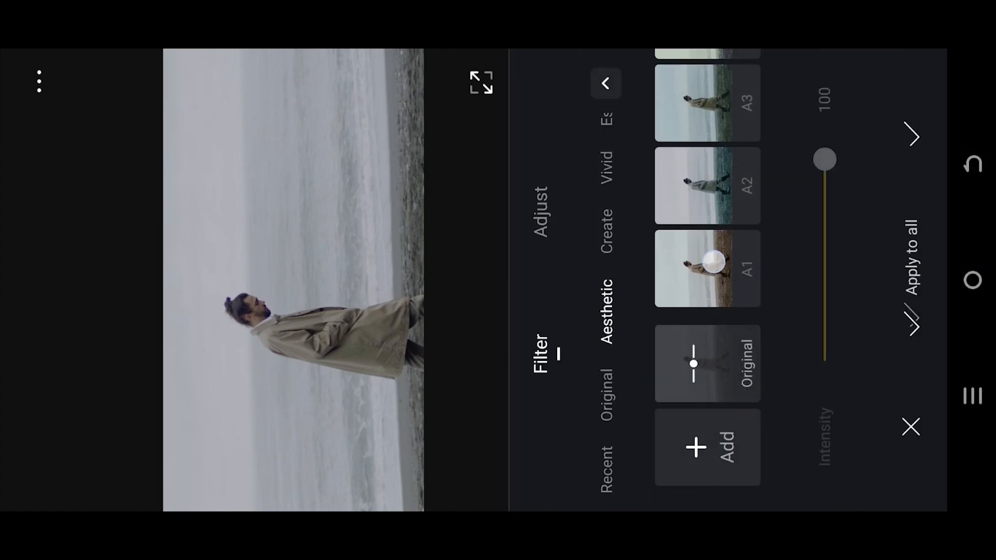
{"action": "left_click", "coordinate": [543, 213]}
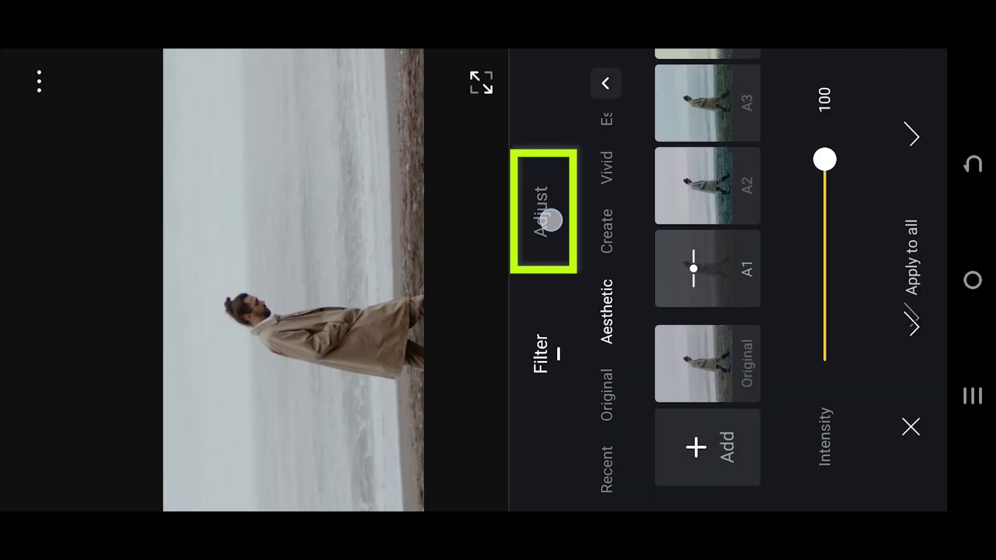
Reduce the clip's saturation to -20 in the Adjust settings and confirm.
{"action": "left_click", "coordinate": [543, 213]}
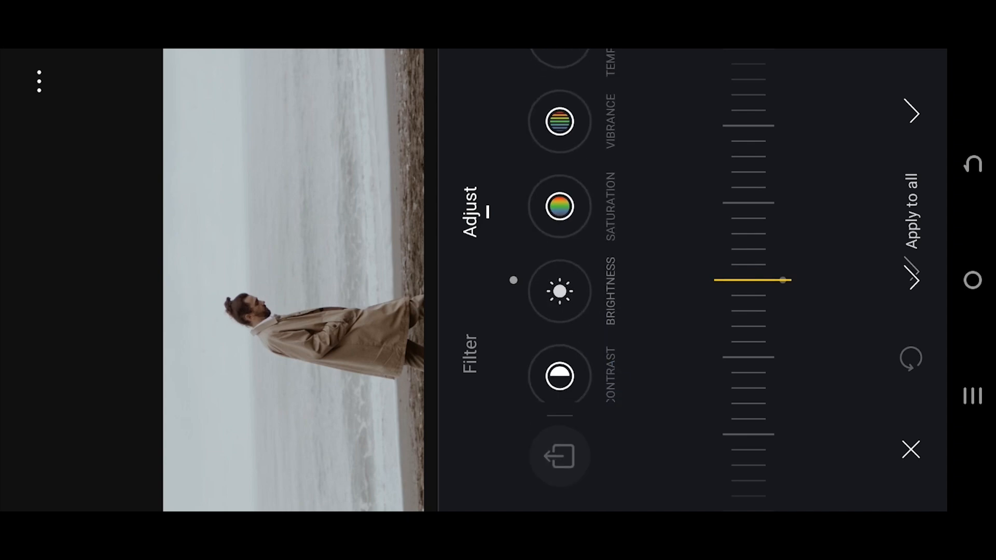
{"action": "scroll", "scroll_direction": "down", "scroll_amount": 3}
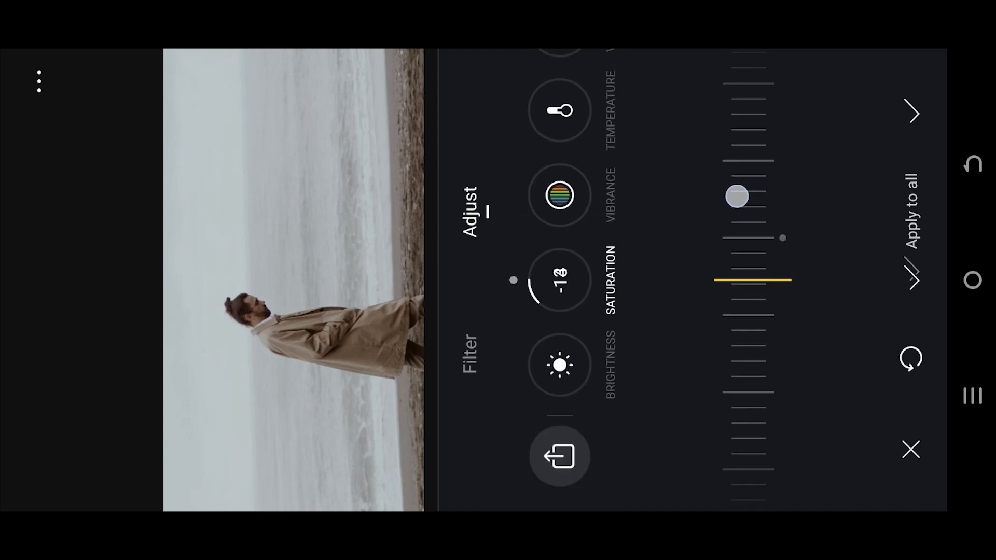
{"action": "left_click_drag", "start_coordinate": [737, 198], "coordinate": [735, 180]}
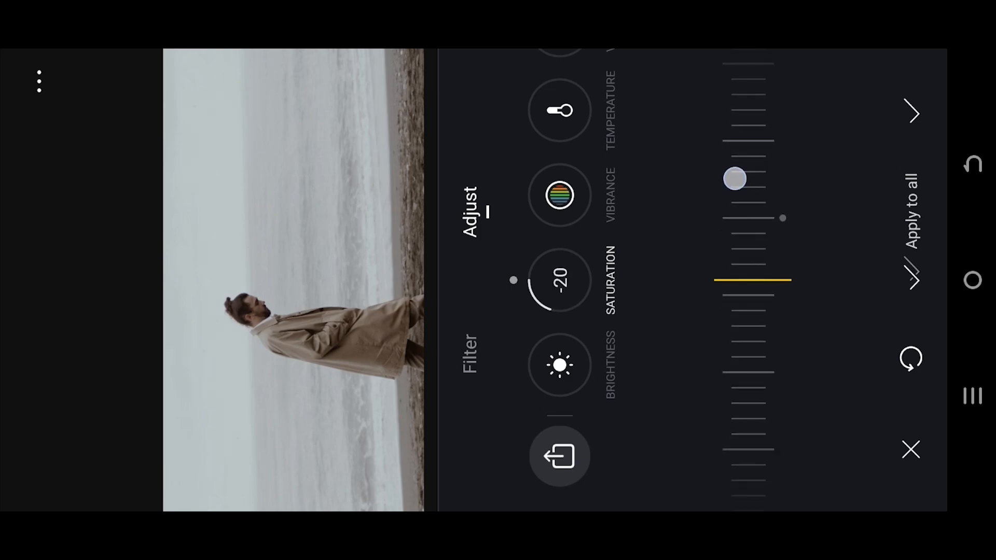
{"action": "left_click", "coordinate": [559, 457]}
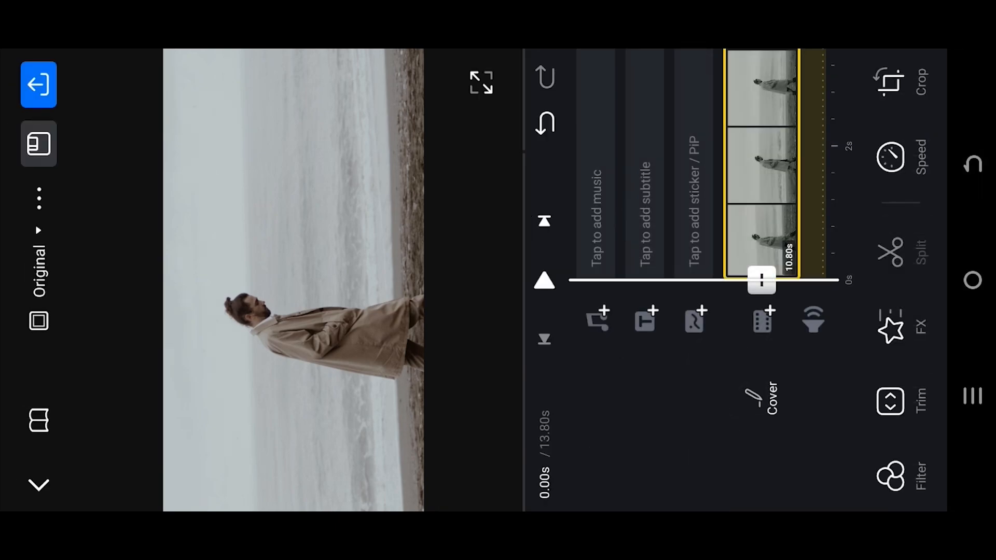
Add the 00:20 film-frame grain video from Photos as a PIP overlay above the clip.
{"action": "left_click", "coordinate": [762, 320]}
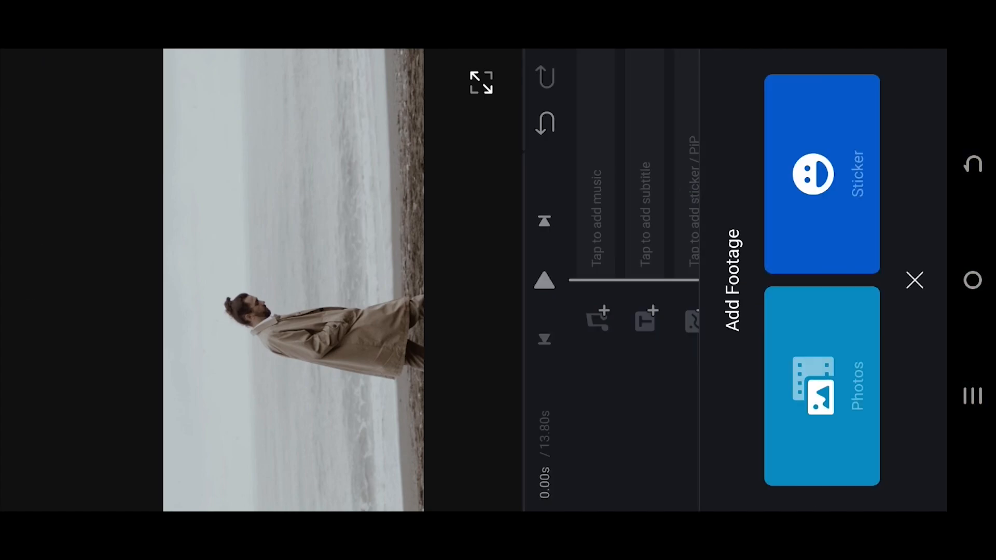
{"action": "left_click", "coordinate": [822, 387]}
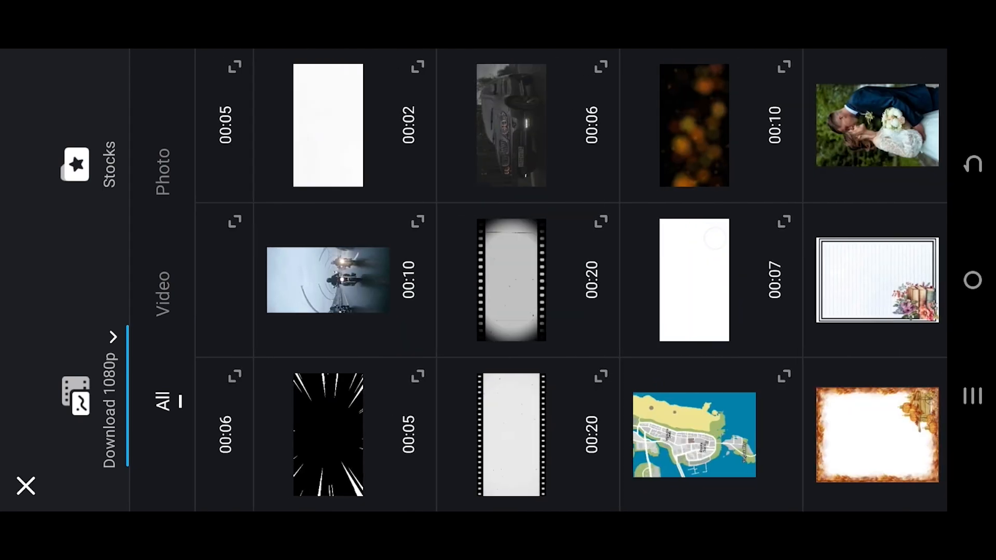
{"action": "left_click", "coordinate": [510, 280]}
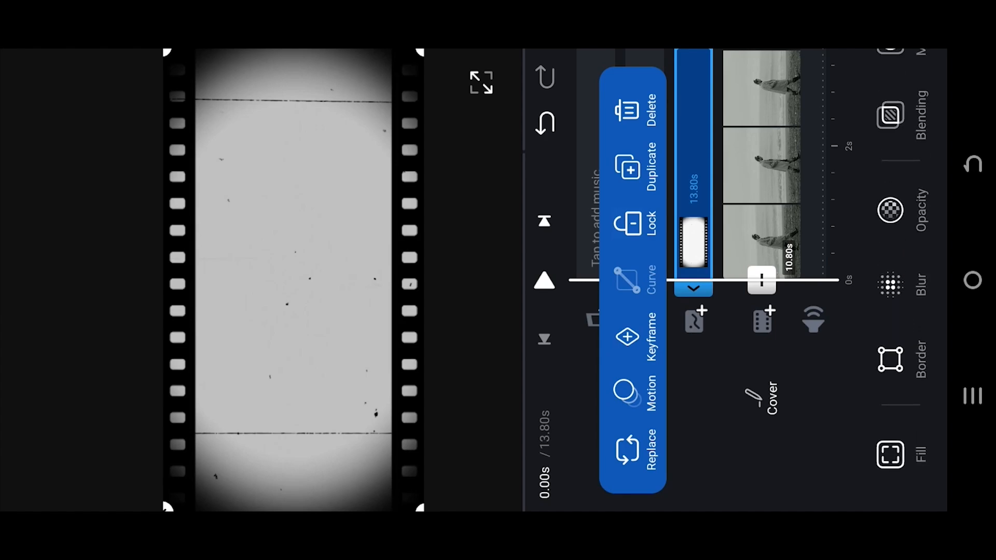
Set the film grain overlay's blending mode to Darken.
{"action": "left_click", "coordinate": [890, 115]}
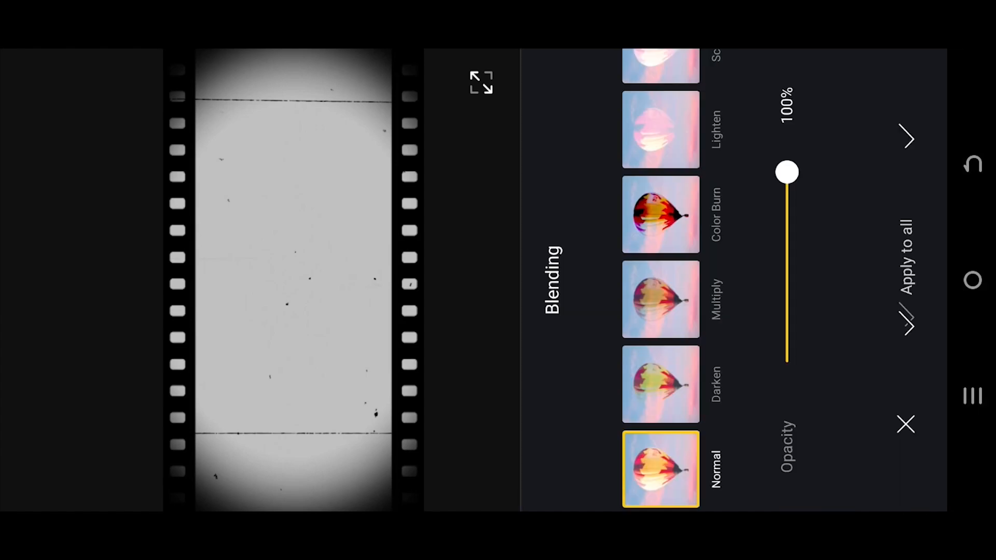
{"action": "left_click", "coordinate": [661, 299]}
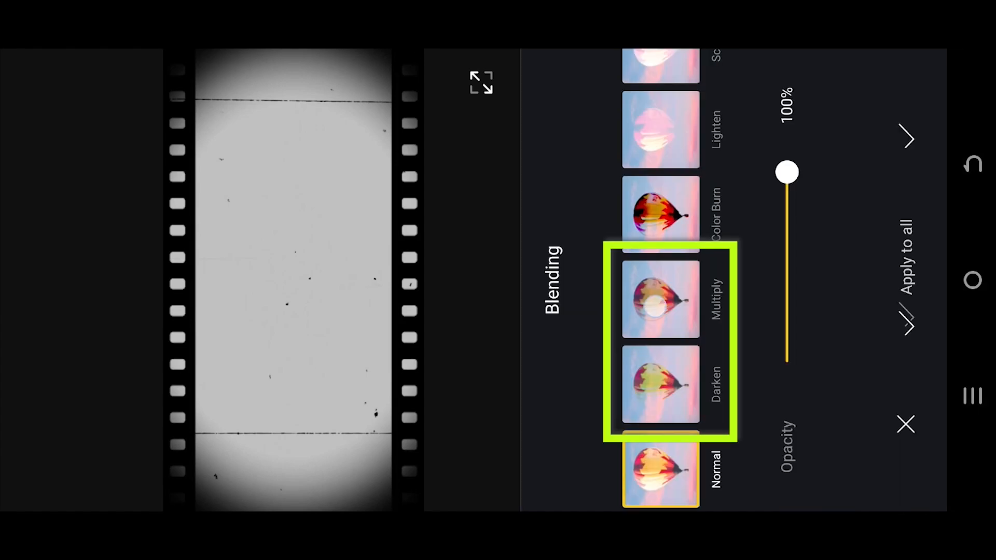
{"action": "left_click", "coordinate": [659, 386]}
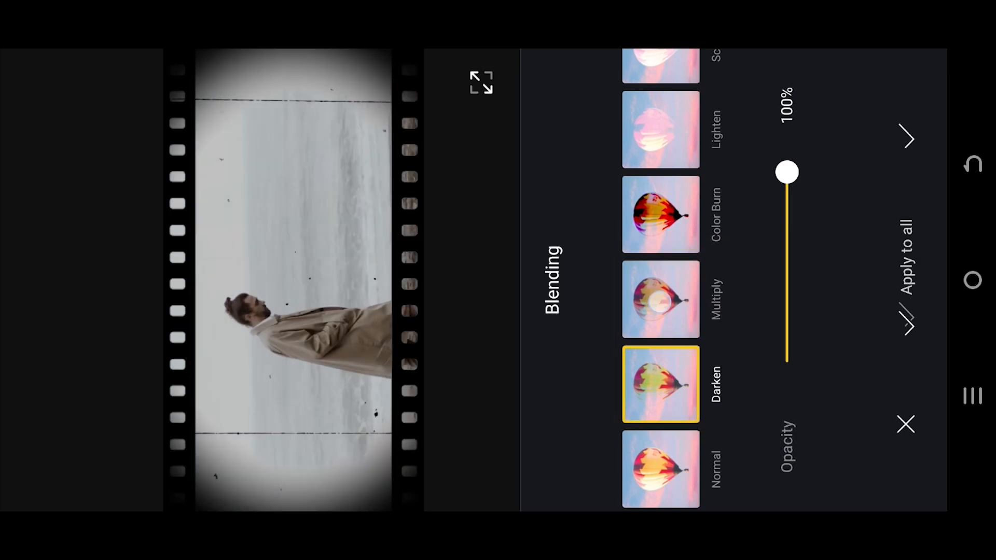